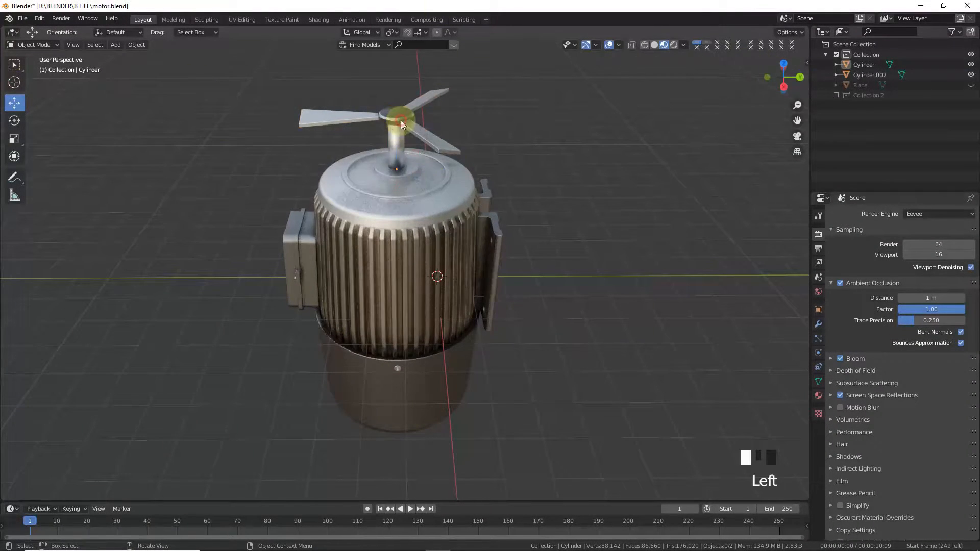
Select the fan blade, test-rotate and cancel, and show its Physics properties.
key("r")
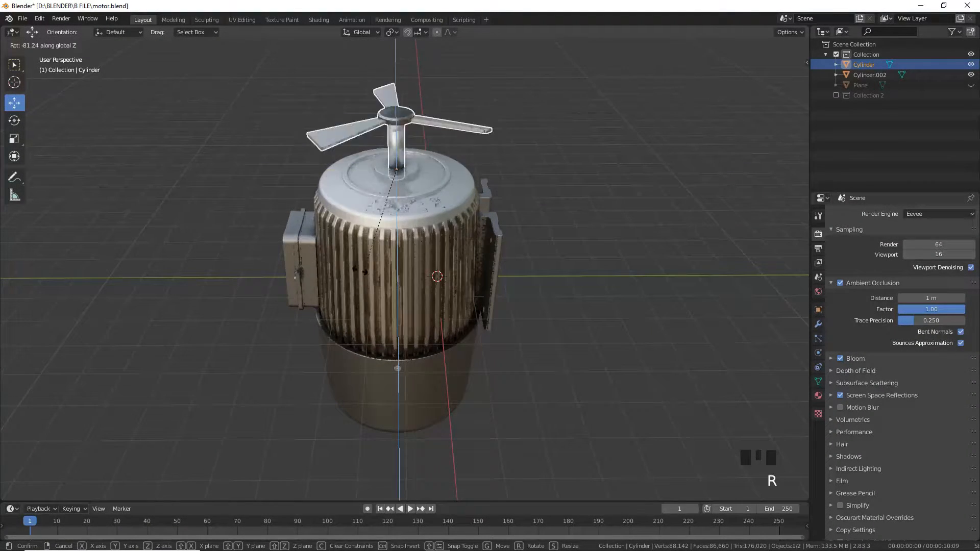
left_click(565, 203)
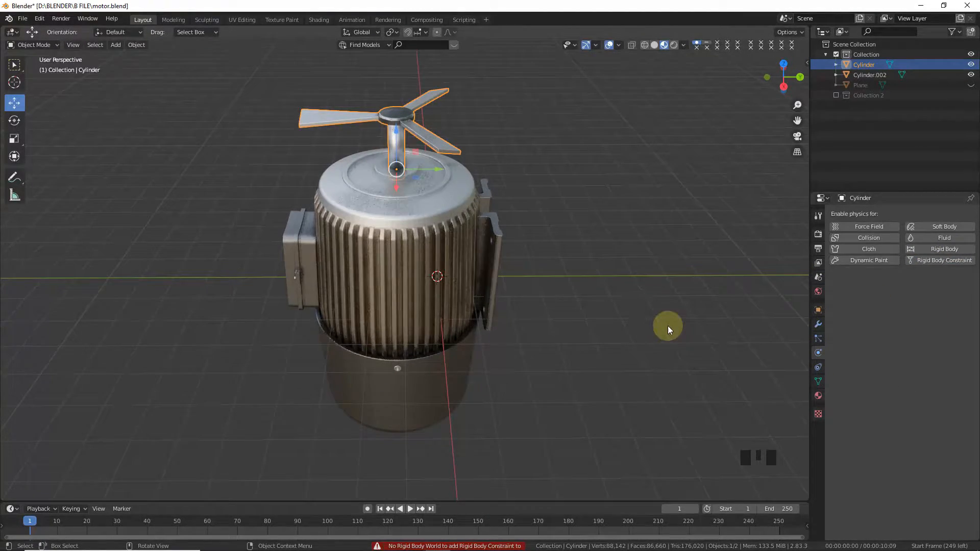
double_click(393, 312)
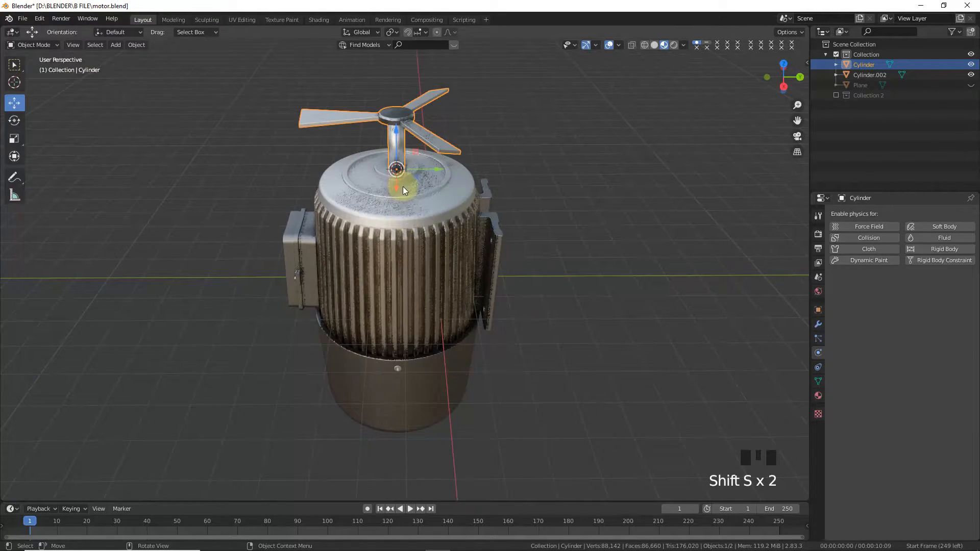
Add a plain-axes empty at the origin and duplicate it above the fan.
key("shift+a")
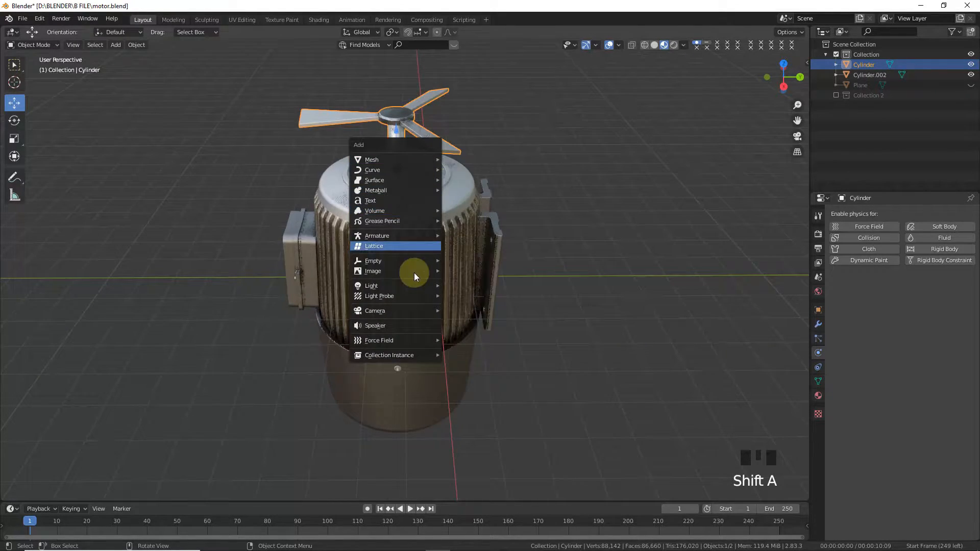
mouse_move(373, 261)
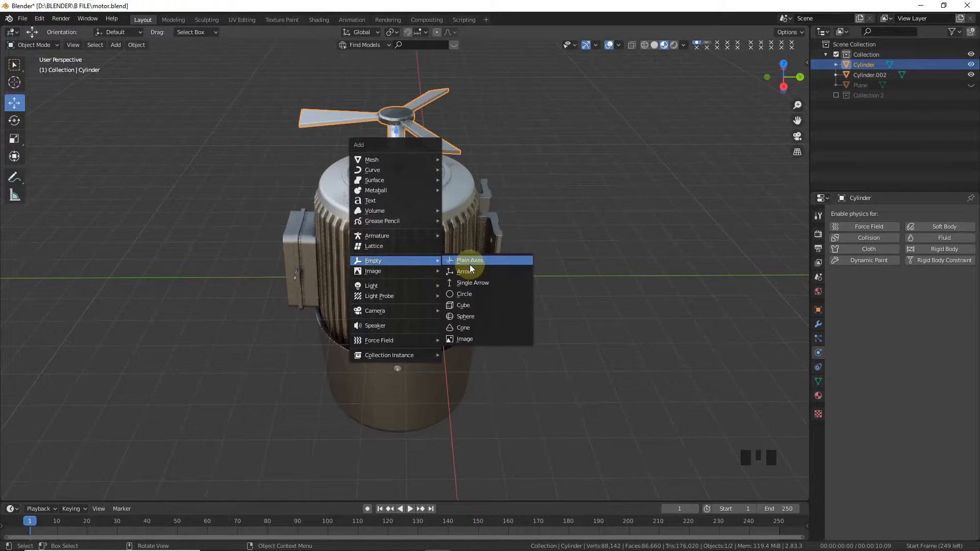
left_click(470, 259)
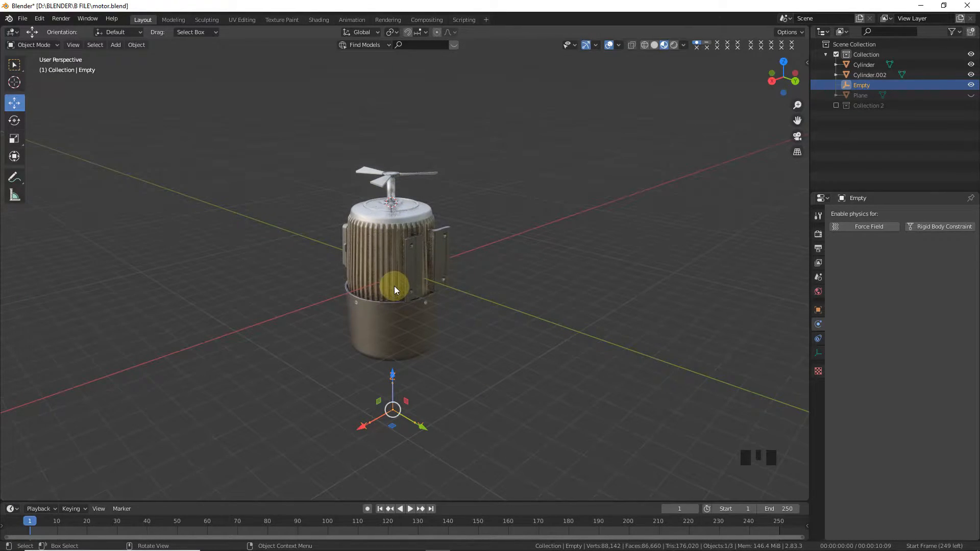
key("shift+d")
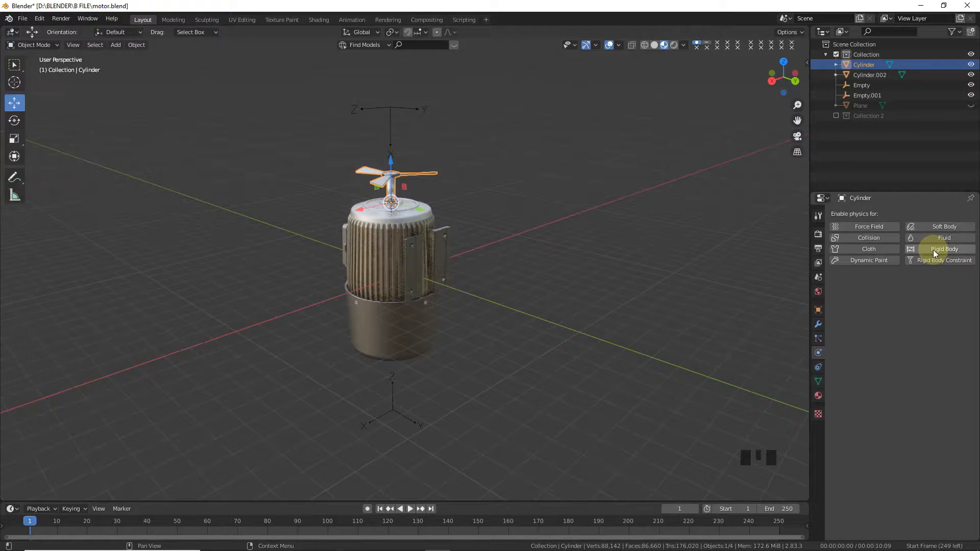
Give the fan Cylinder an active rigid body and select Empty.001.
left_click(944, 249)
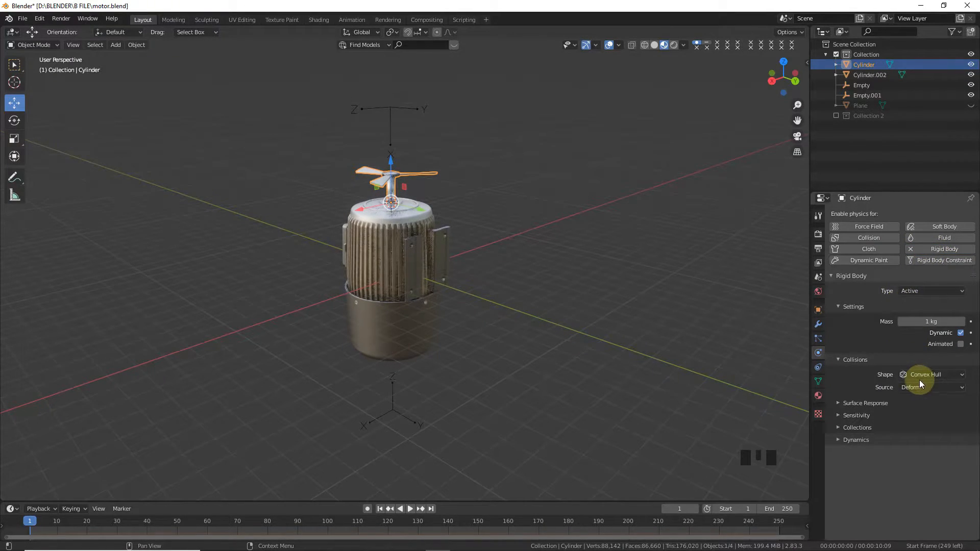
left_click(930, 374)
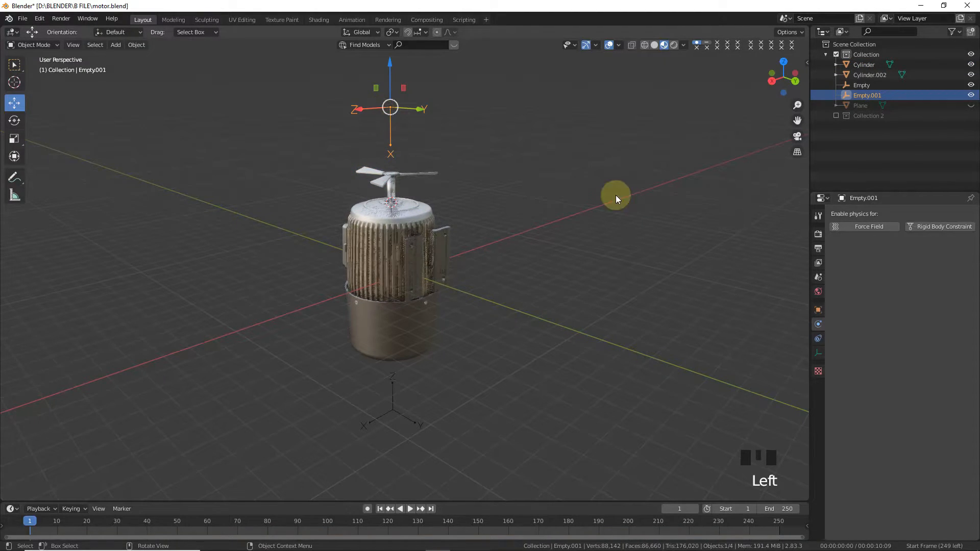
Add a Motor-type rigid body constraint to Empty.001 and a constraint to Empty.
left_click(931, 257)
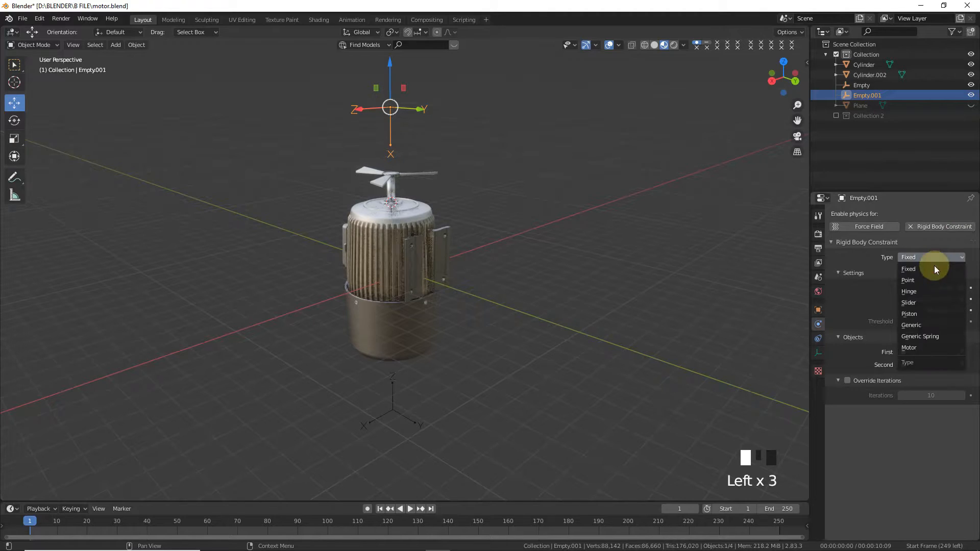
mouse_move(909, 347)
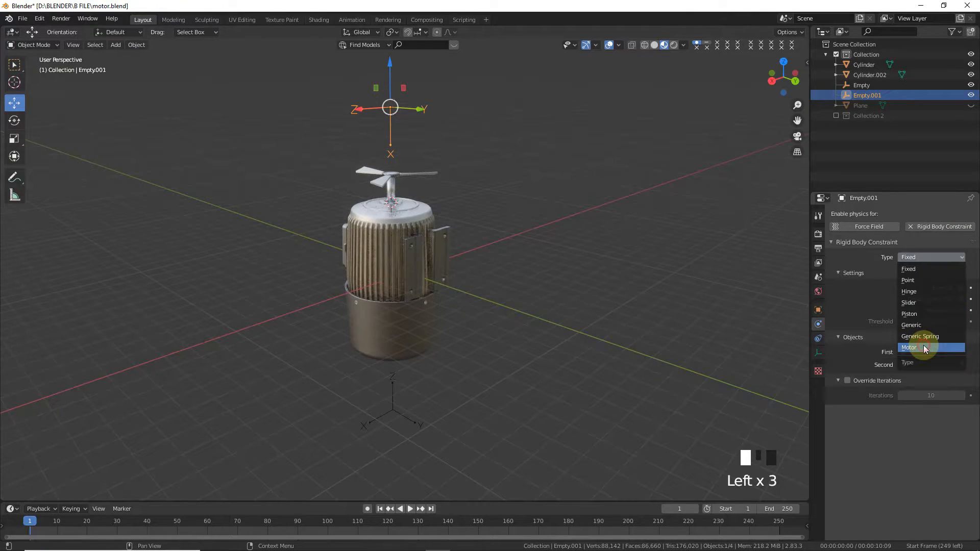
left_click(908, 347)
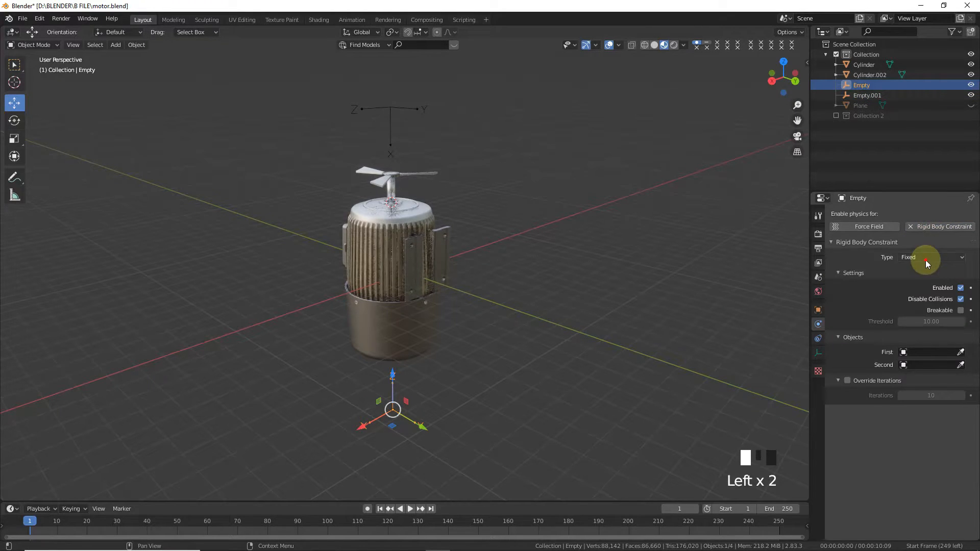
left_click(929, 256)
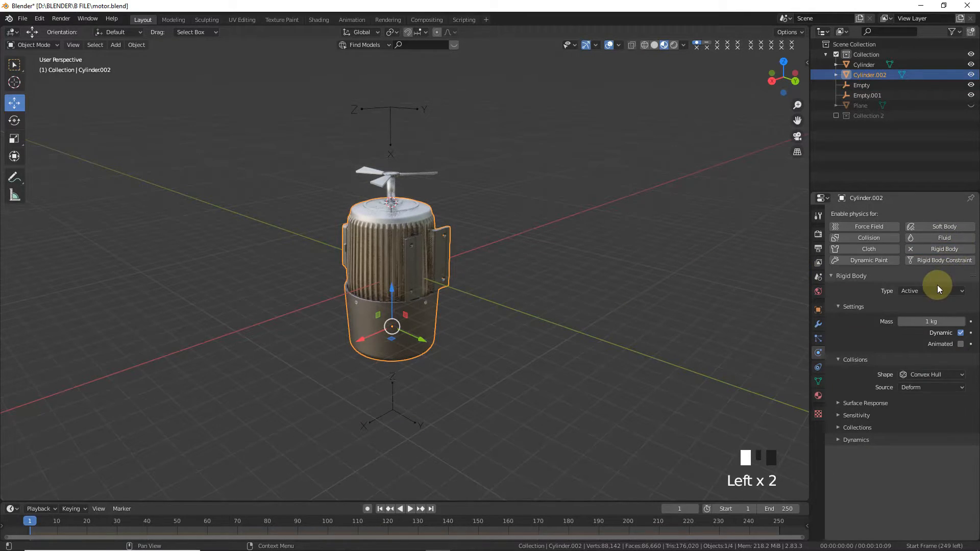
Set the housing rigid body to Passive with Mesh collision shape, then reselect Empty.001.
left_click(931, 290)
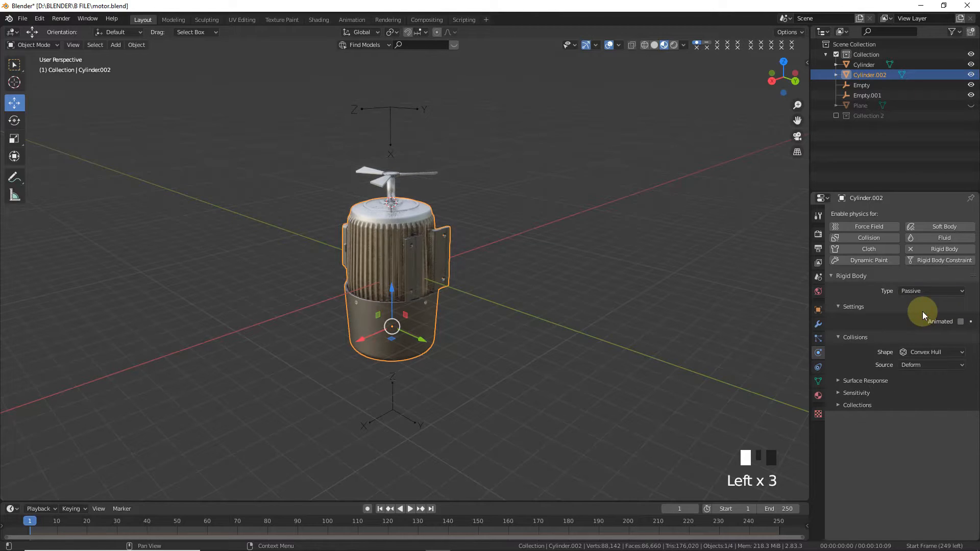
left_click(930, 352)
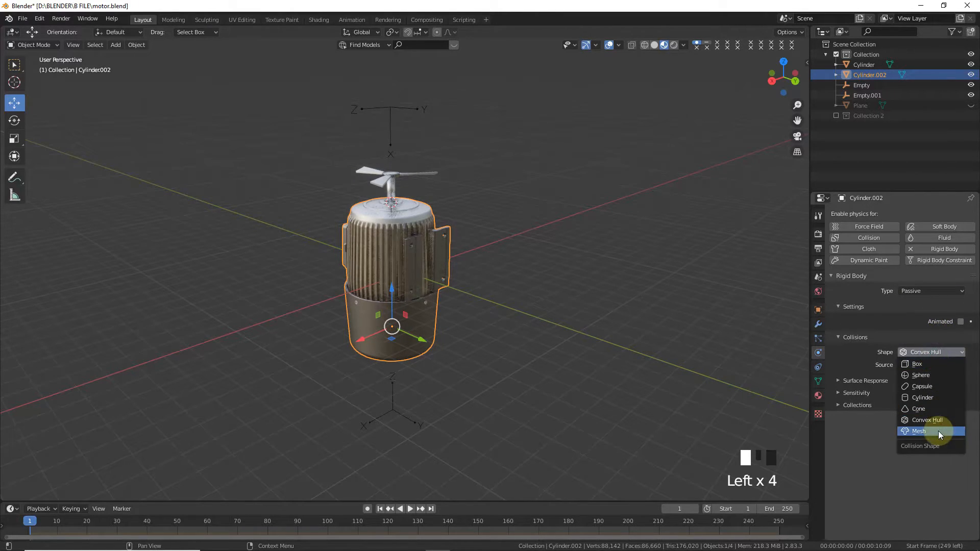
left_click(919, 431)
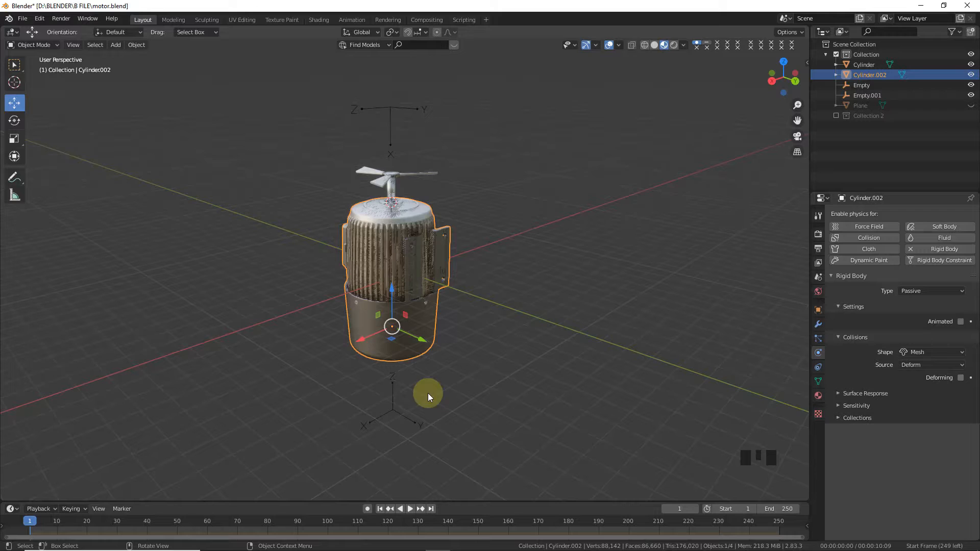
left_click(861, 85)
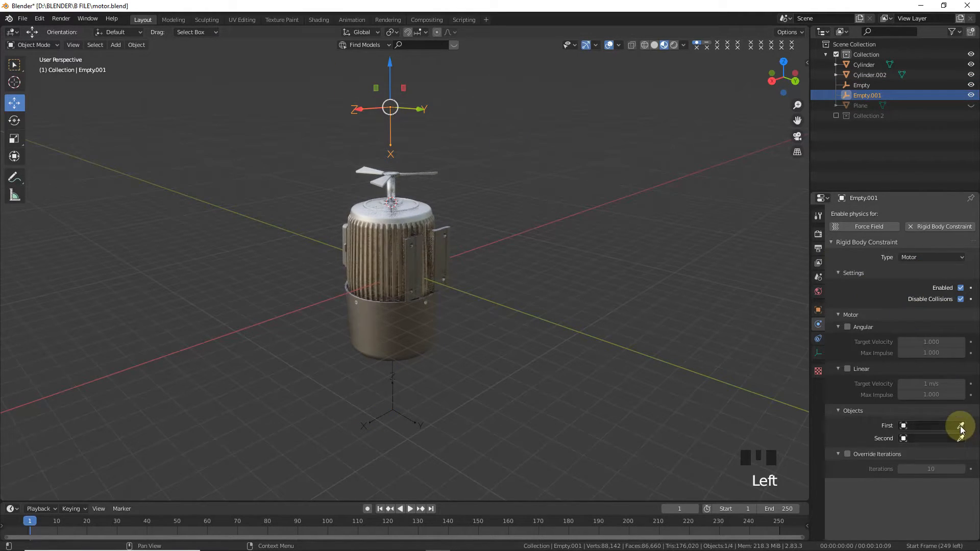
Link the Motor constraint to Cylinder and Cylinder.002 and enable Angular.
left_click(960, 426)
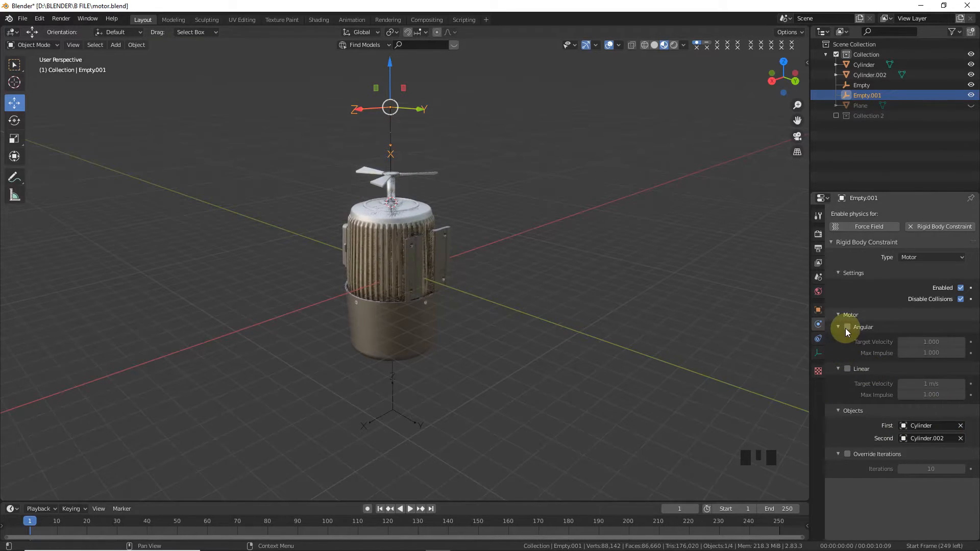
left_click(848, 329)
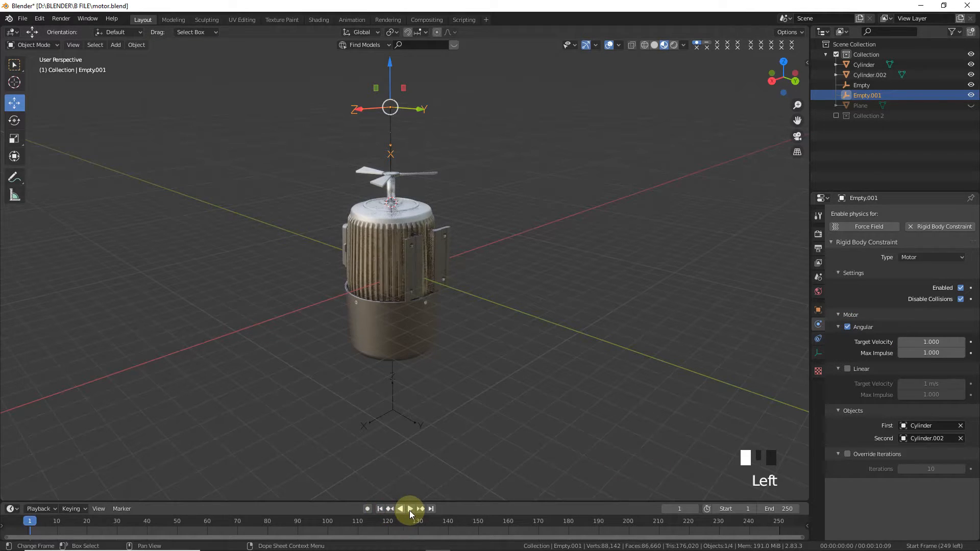
Set angular target velocity 20.41 and max impulse 0.2, and play the animation.
left_click(404, 509)
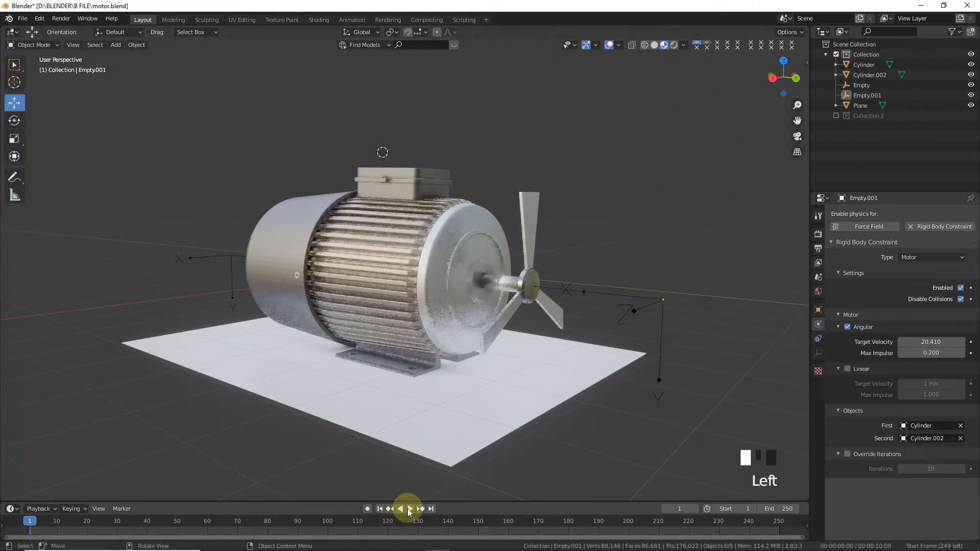
left_click(404, 508)
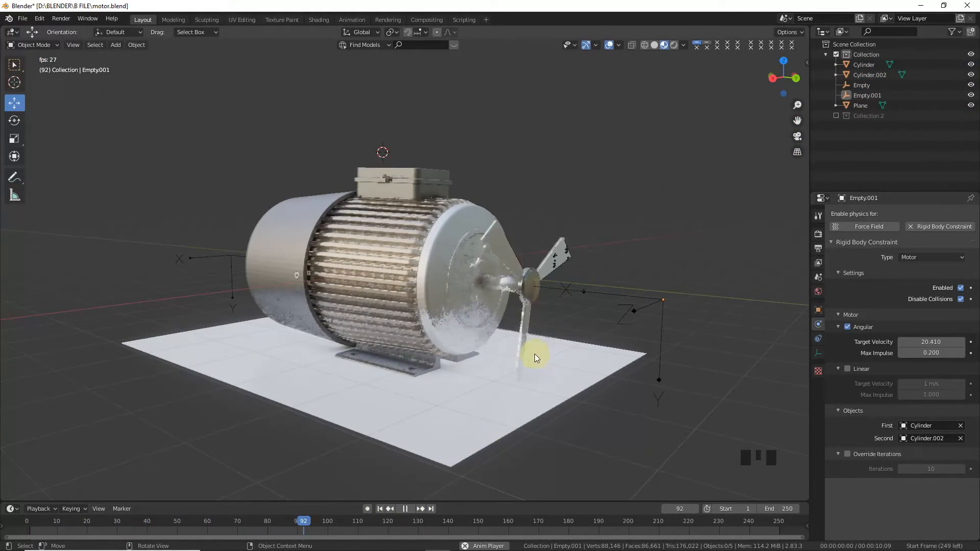